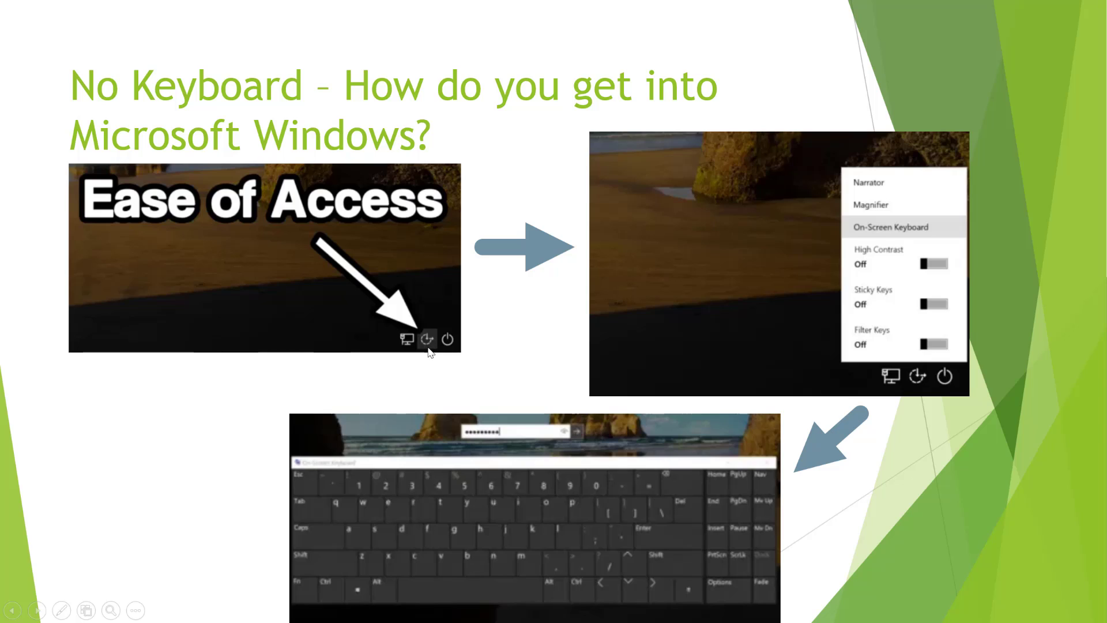
mouse_move(901, 210)
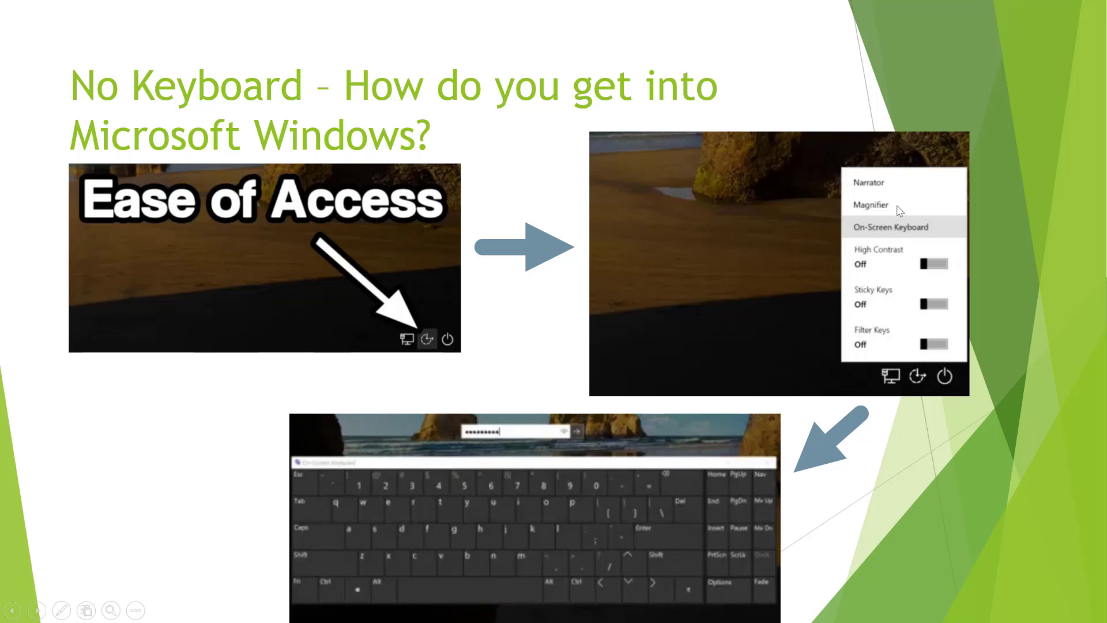
mouse_move(898, 230)
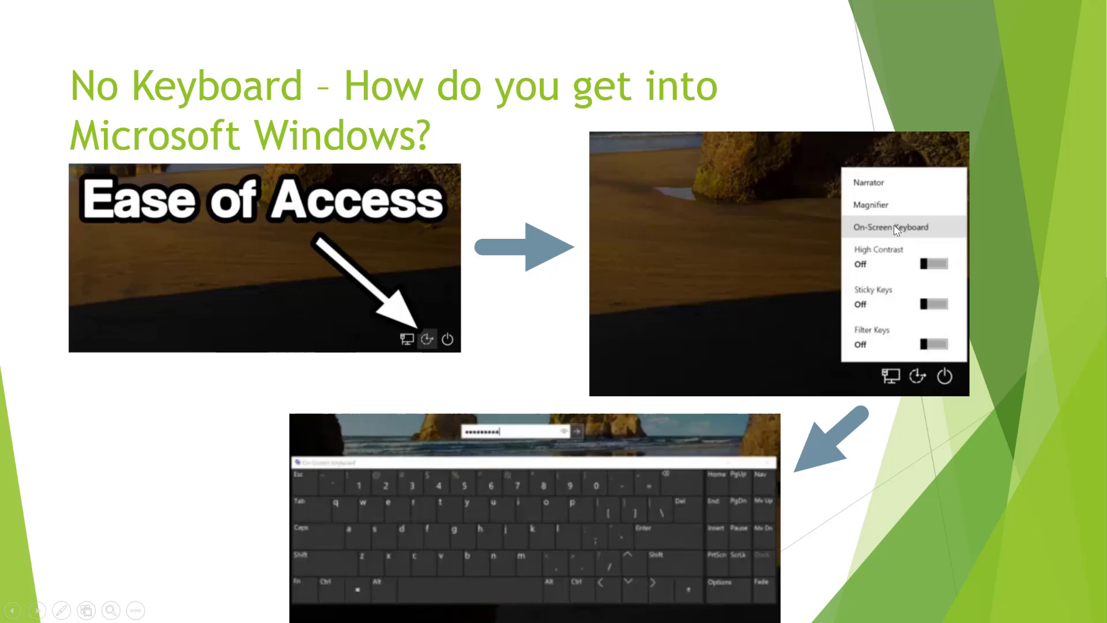
mouse_move(916, 235)
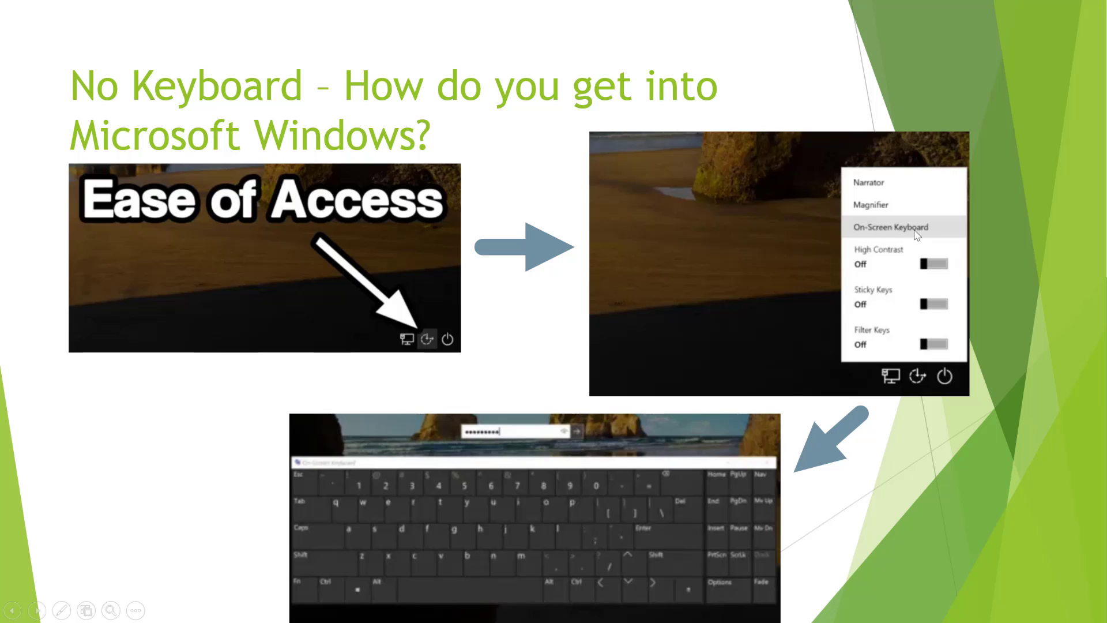
mouse_move(294, 486)
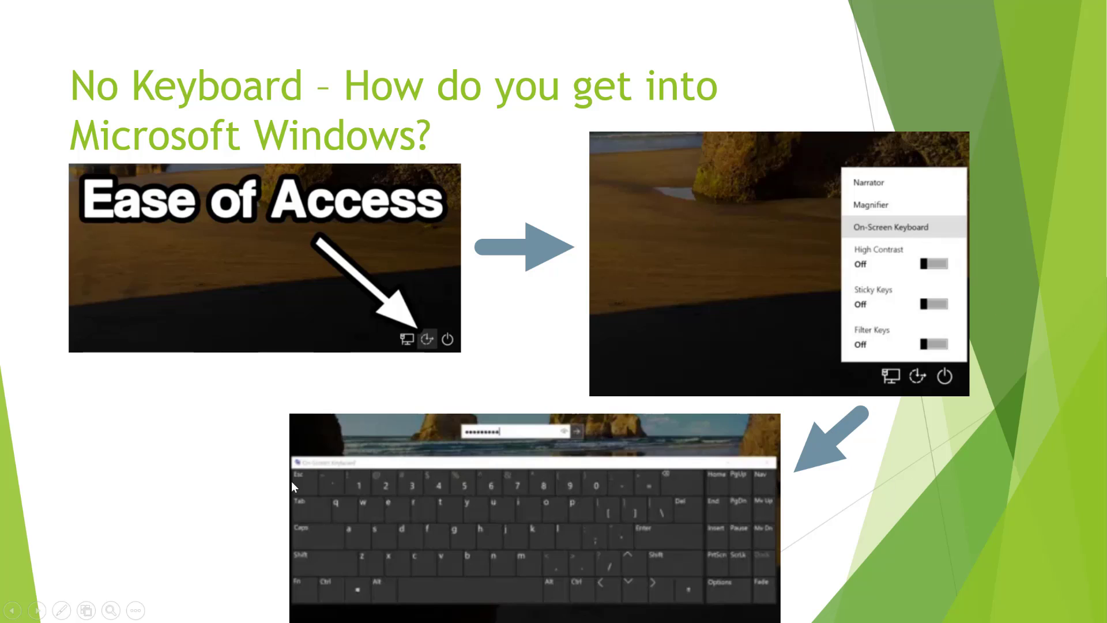
mouse_move(528, 491)
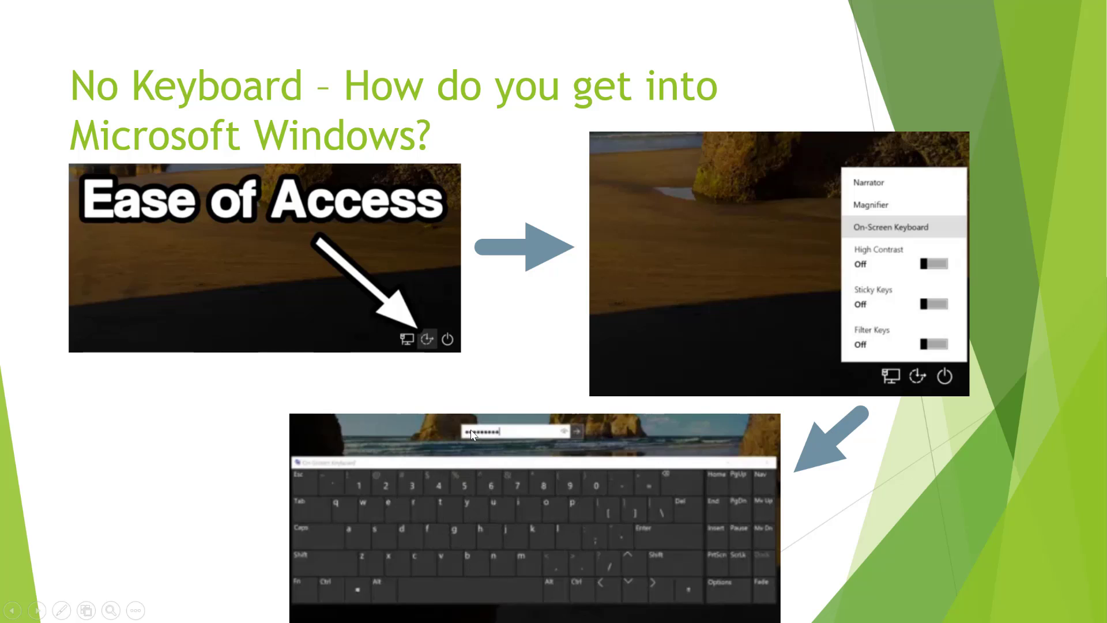
mouse_move(489, 440)
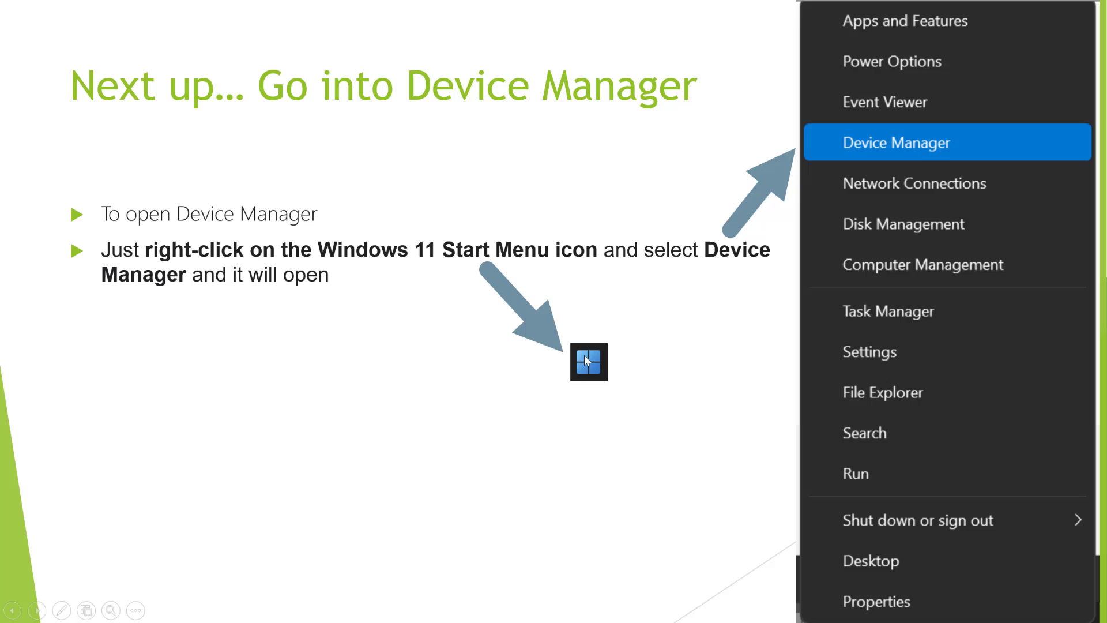
mouse_move(859, 162)
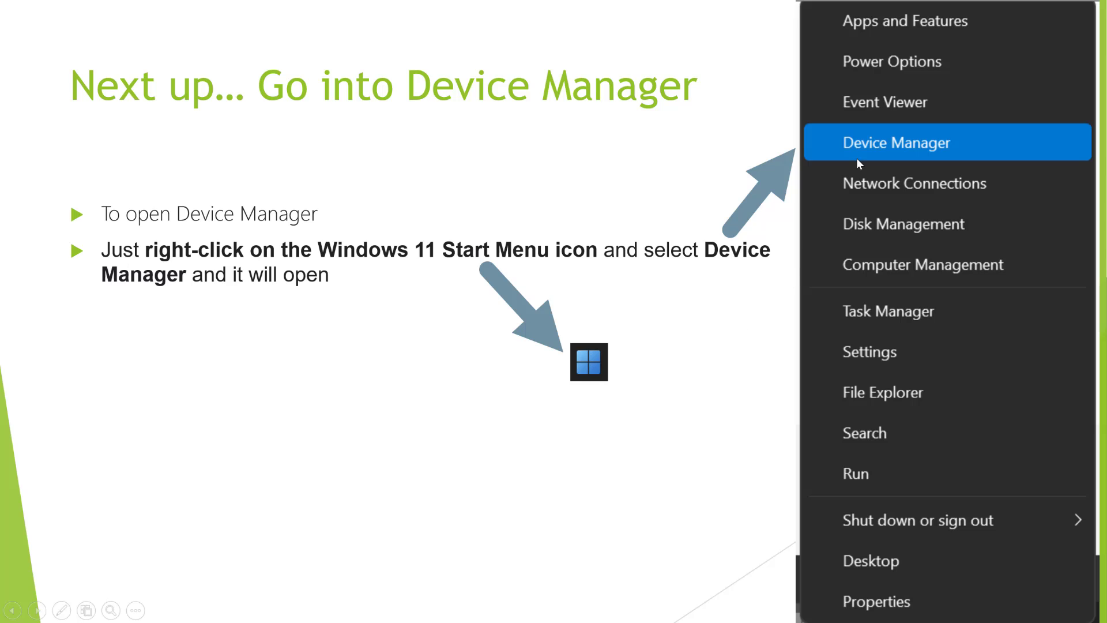
mouse_move(417, 564)
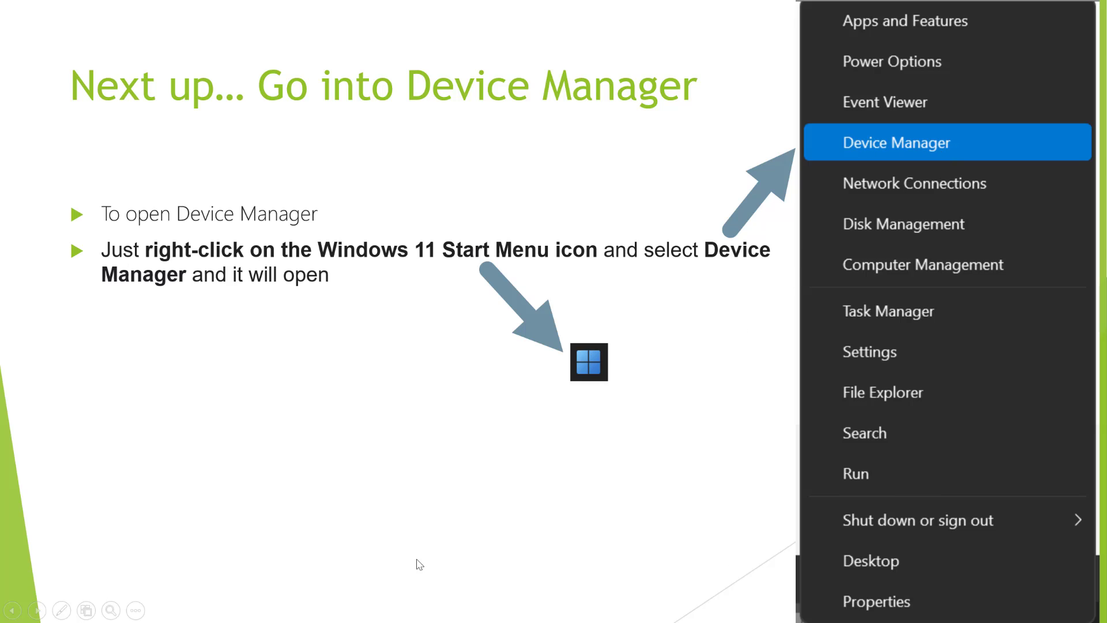